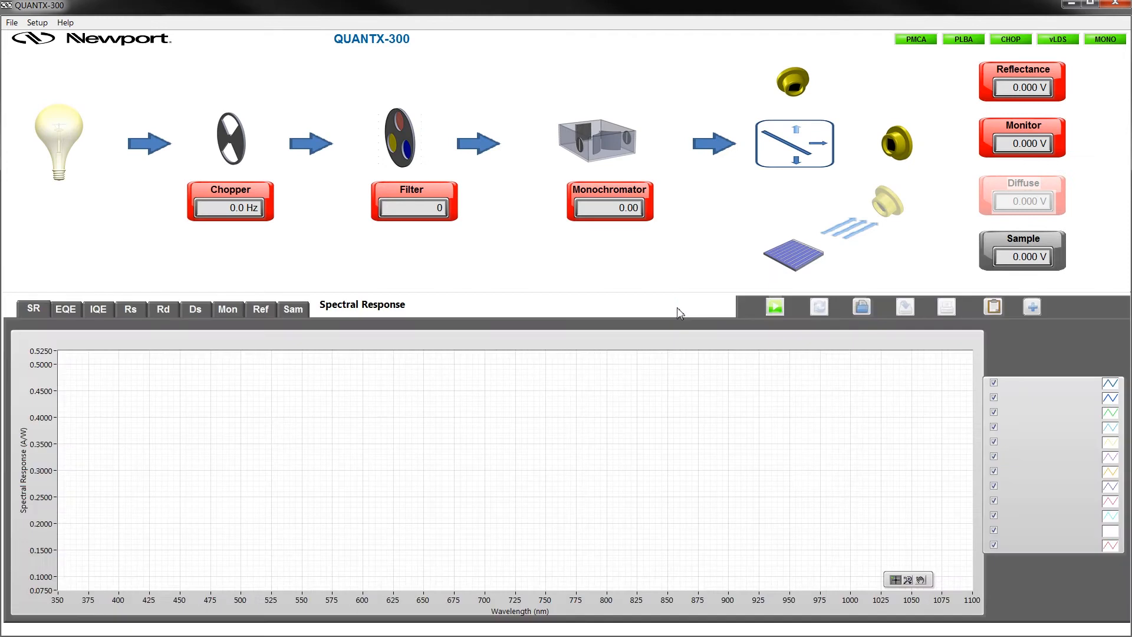
{"action": "mouse_move", "coordinate": [828, 205]}
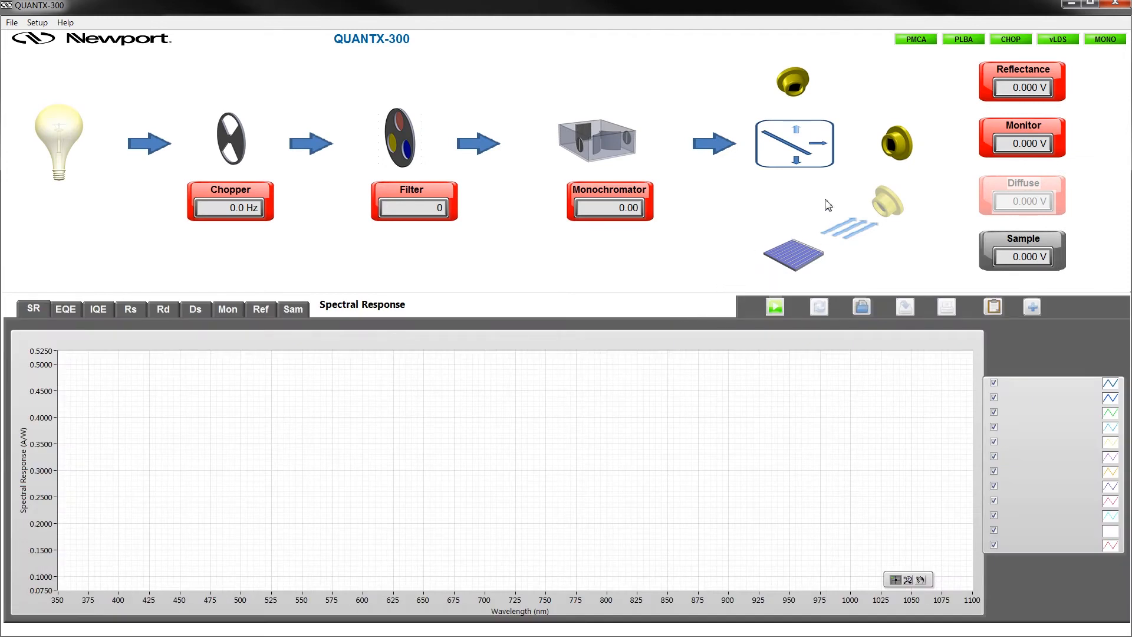
{"action": "mouse_move", "coordinate": [934, 60]}
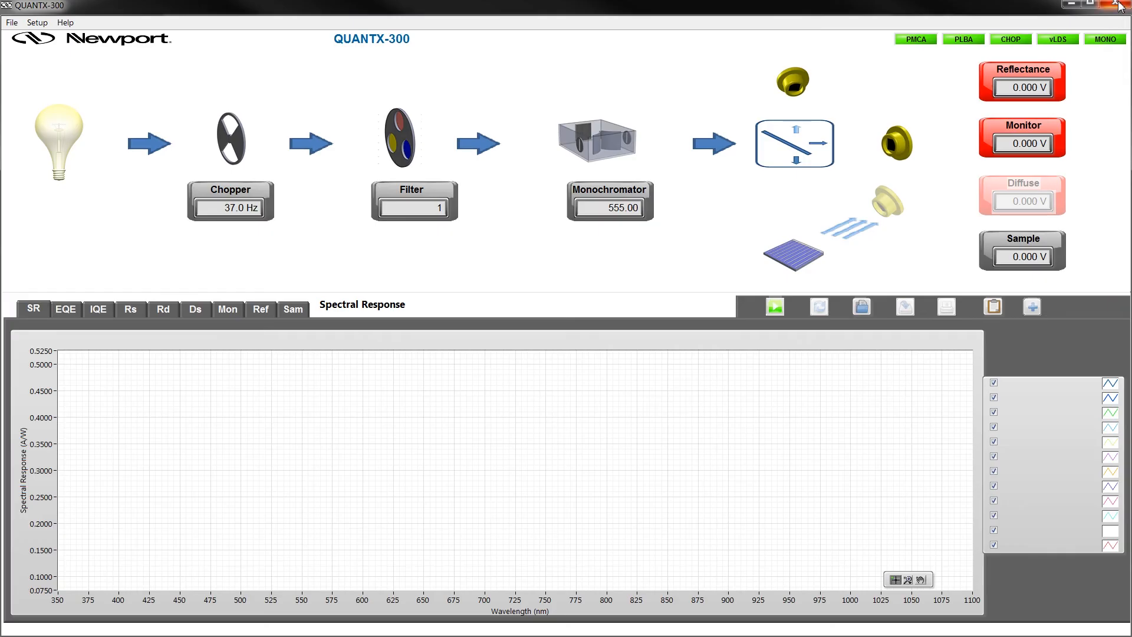
- Request to quit QUANTX-300, bringing up the 'Are you sure' exit confirmation prompt
{"action": "left_click", "coordinate": [1124, 5]}
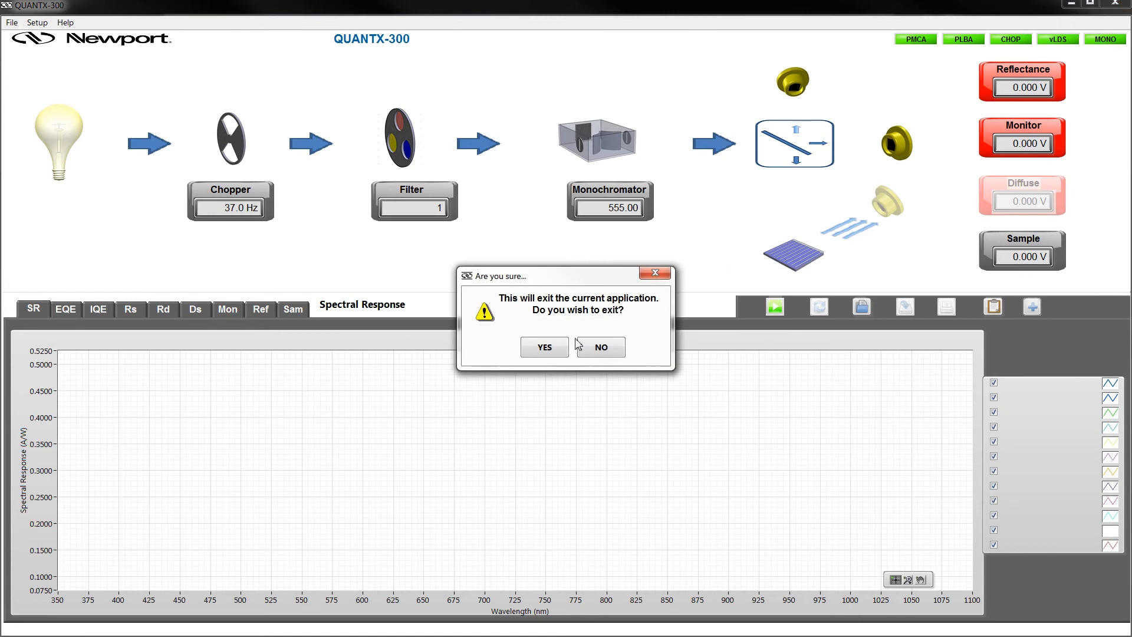
{"action": "mouse_move", "coordinate": [543, 347]}
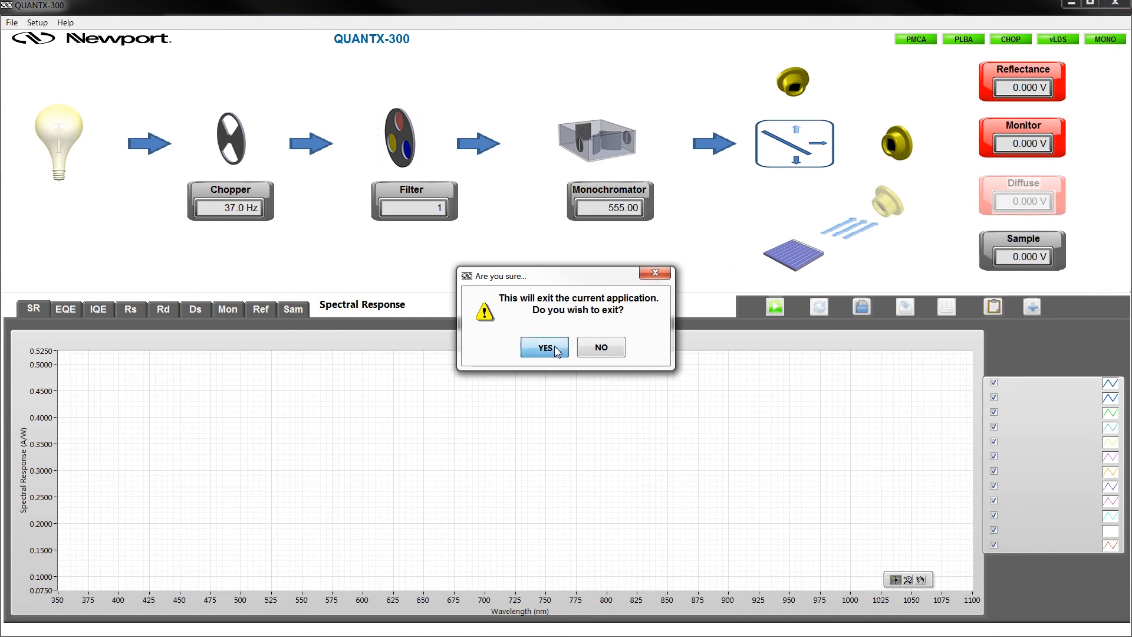